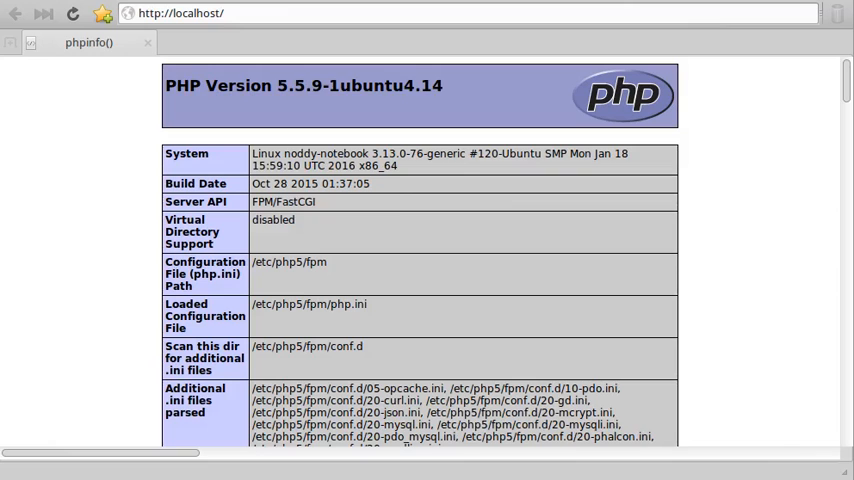
mouse_move(648, 390)
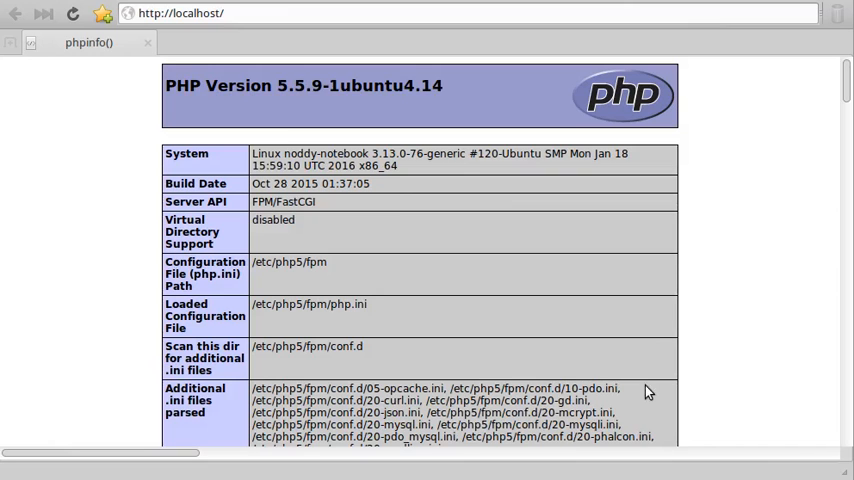
From the AMPPS PHP panel, open php-5.6.ini in the text editor via Configuration.
scroll("down", 3)
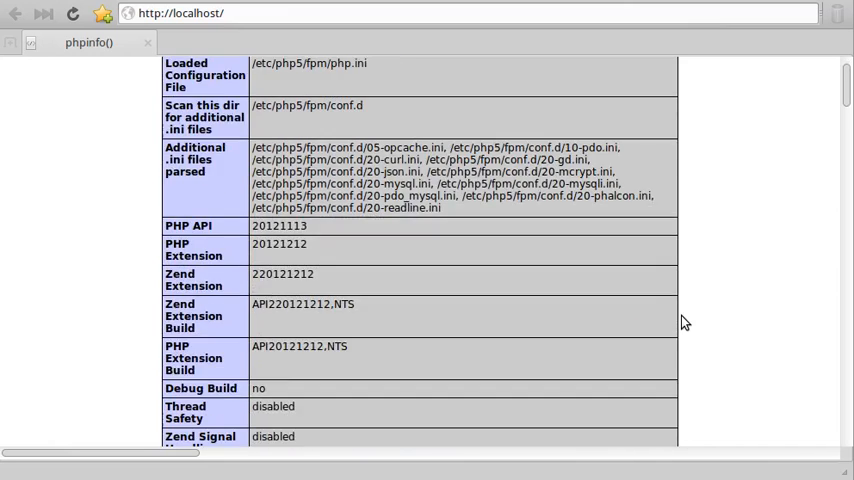
scroll("down", 3)
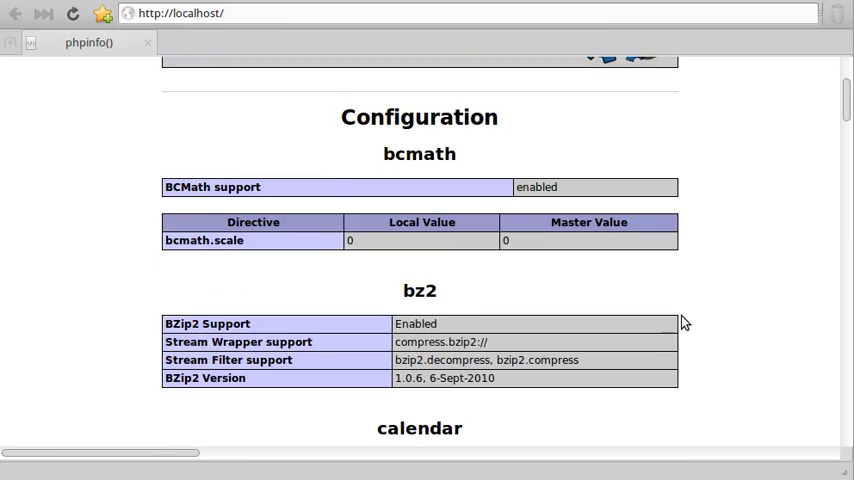
scroll("up", 3)
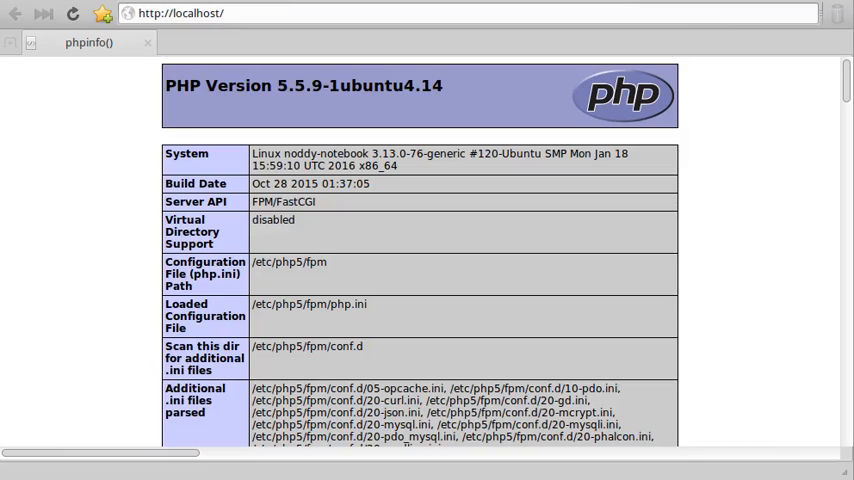
mouse_move(282, 324)
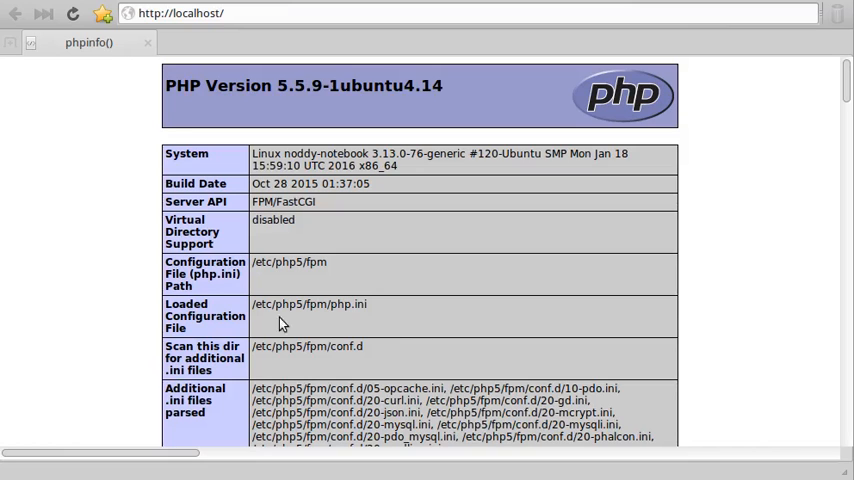
mouse_move(344, 320)
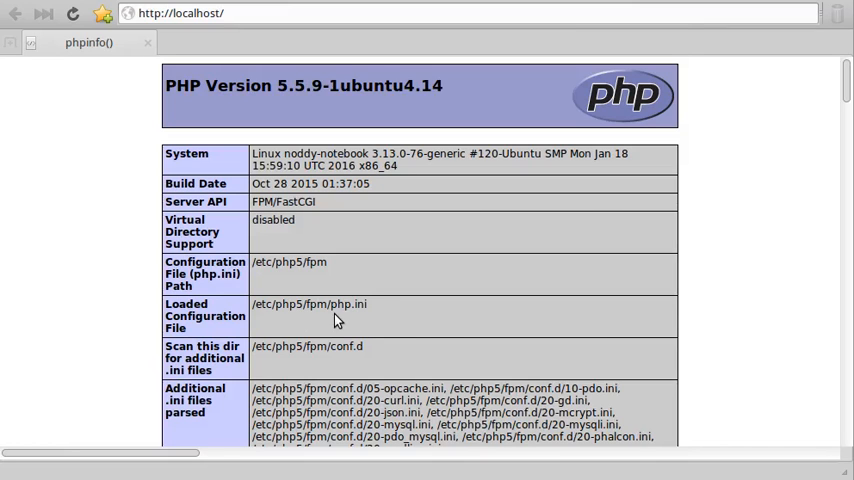
mouse_move(336, 318)
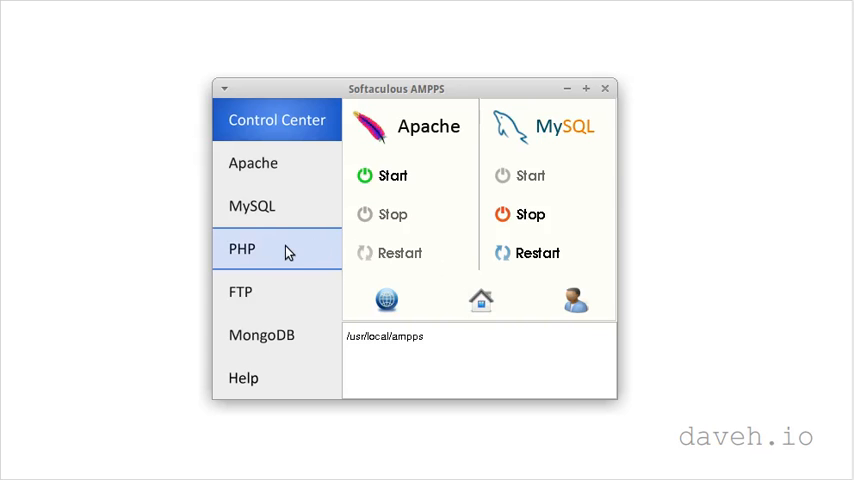
left_click(240, 250)
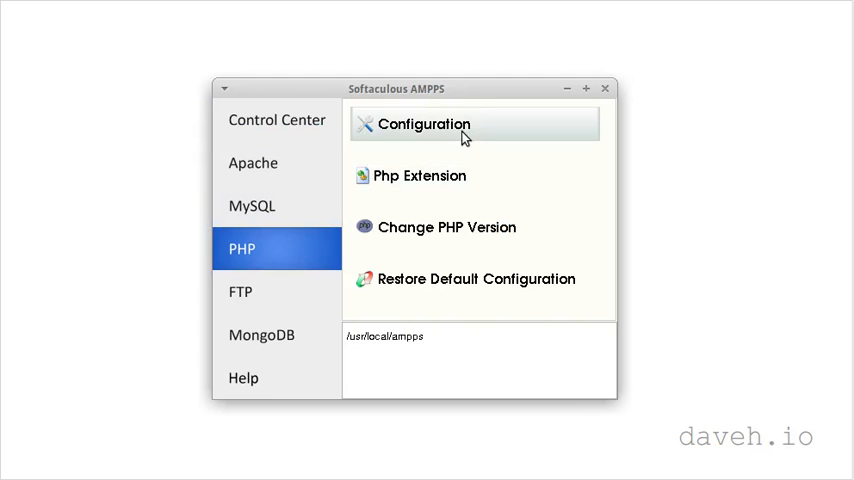
left_click(424, 124)
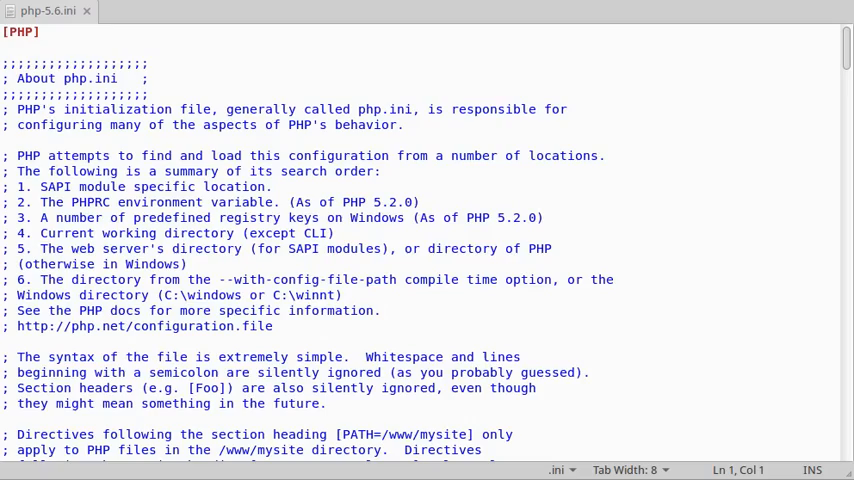
scroll("down", 3)
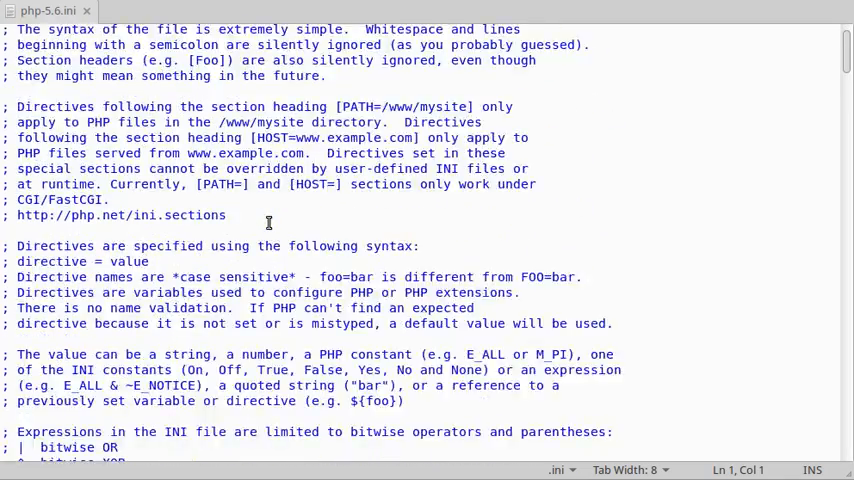
scroll("down", 3)
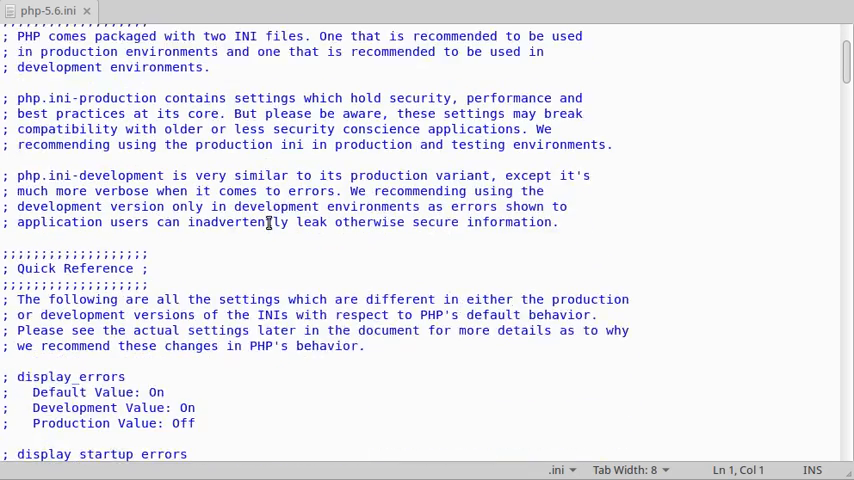
scroll("down", 3)
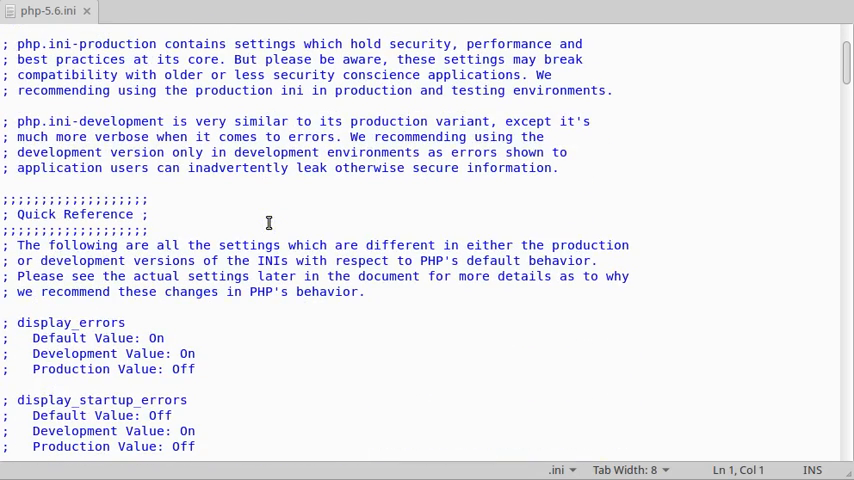